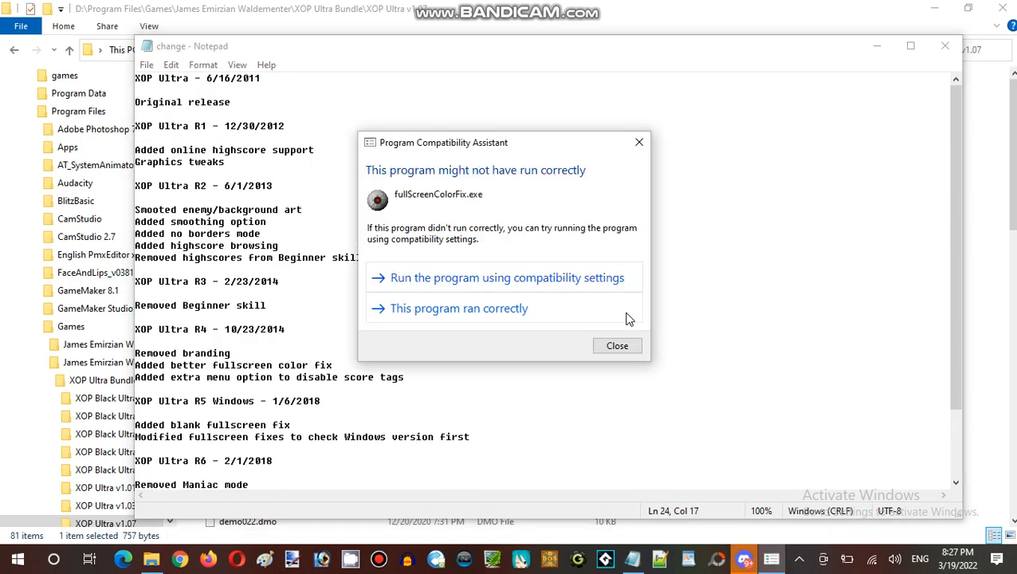
# Dismiss the compatibility warning, read change.txt through to the R7 entry, and close Notepad.
pyautogui.click(617, 345)
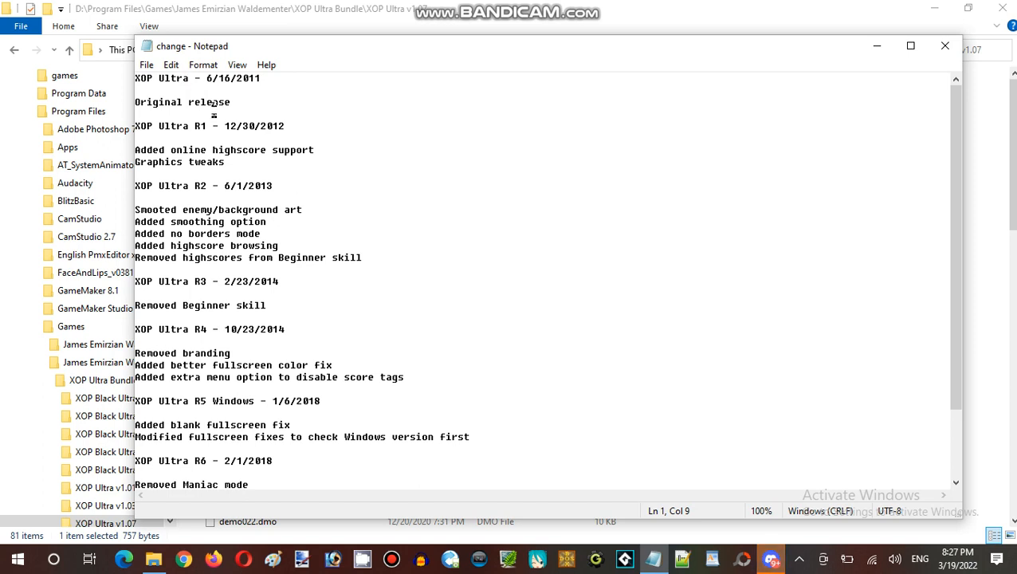
pyautogui.click(202, 179)
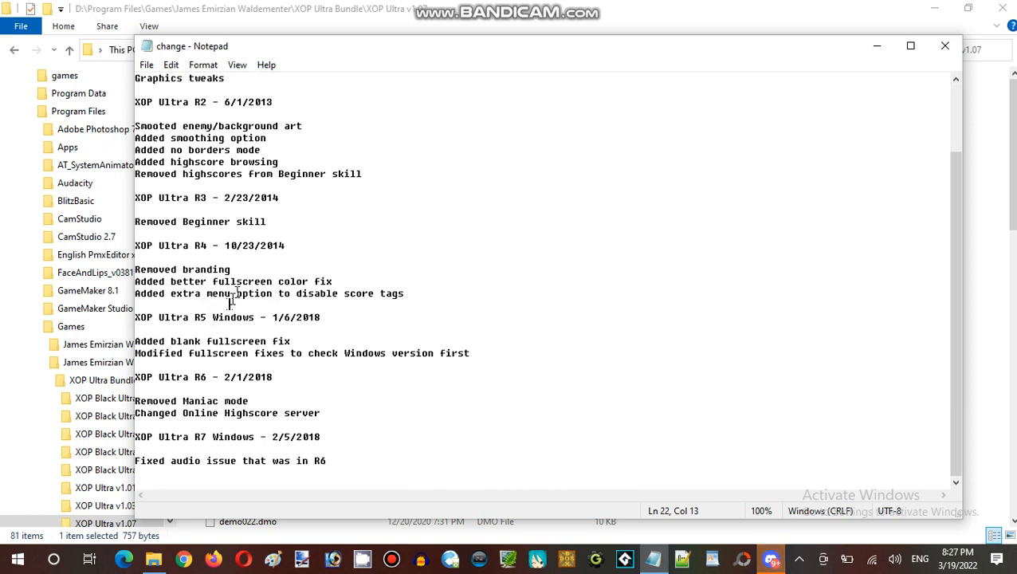
pyautogui.click(211, 317)
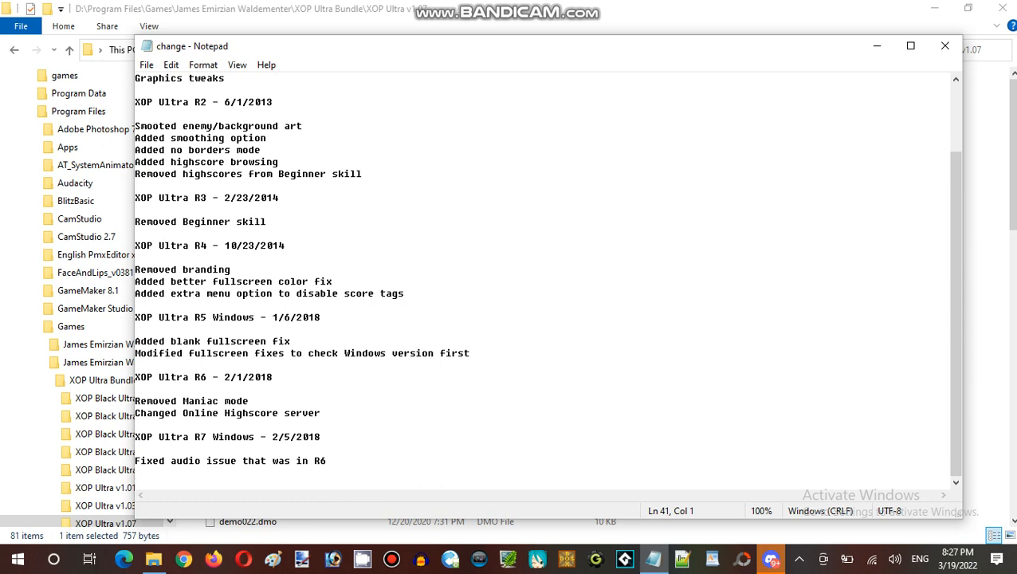
pyautogui.moveTo(838, 143)
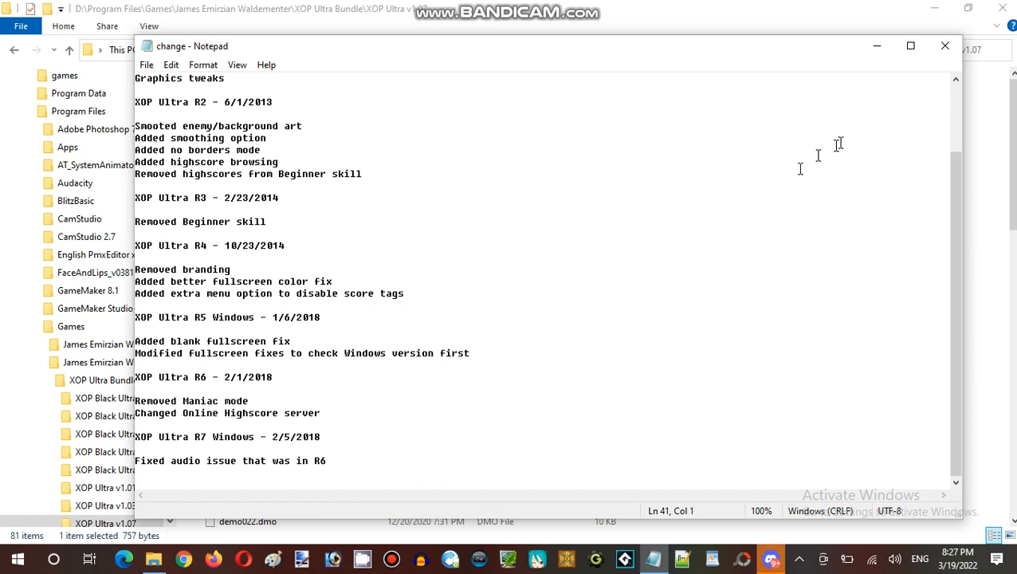
pyautogui.click(941, 45)
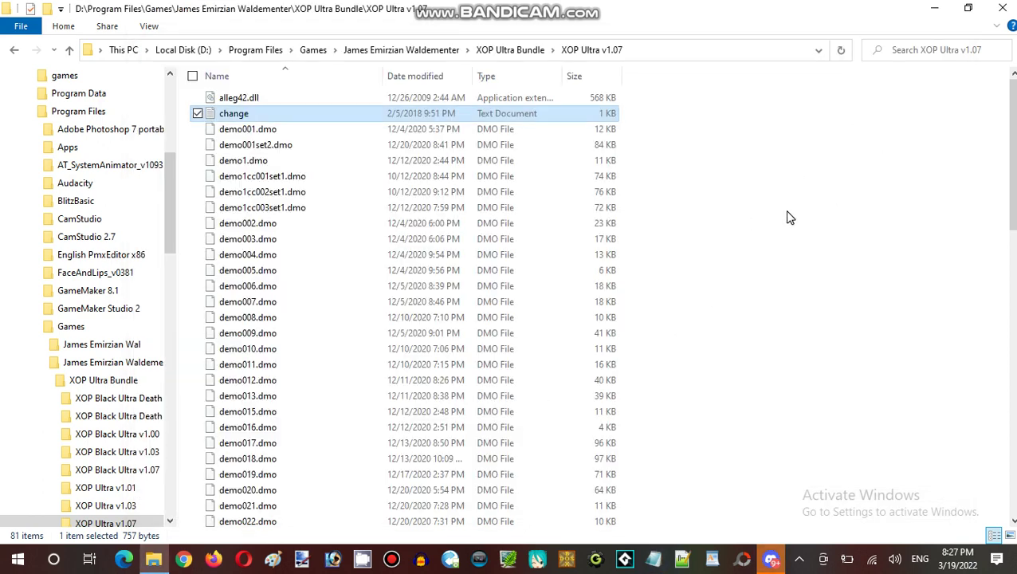
# Scroll down the XOP Ultra game folder listing in Explorer.
pyautogui.scroll(-3)
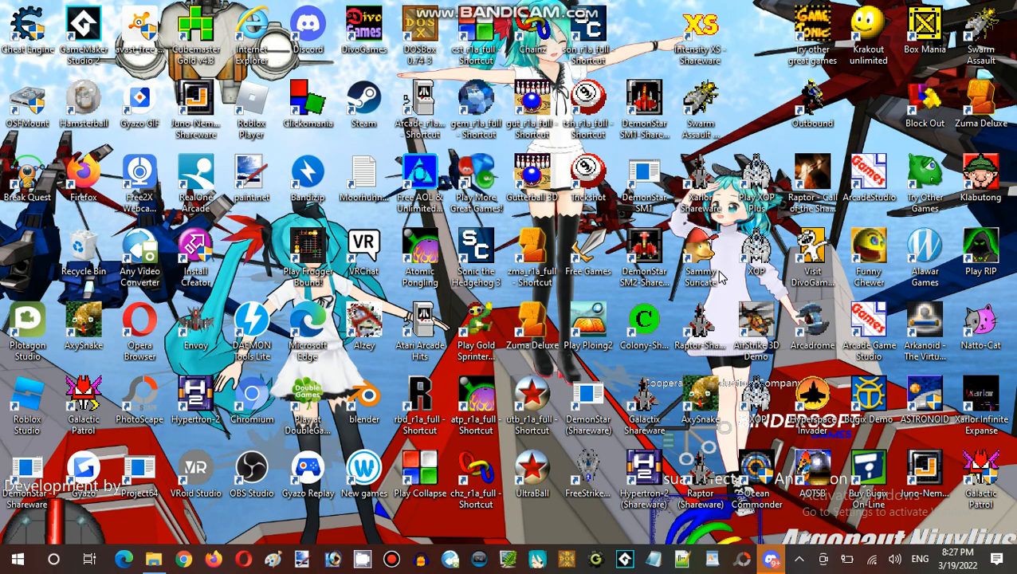
pyautogui.moveTo(519, 304)
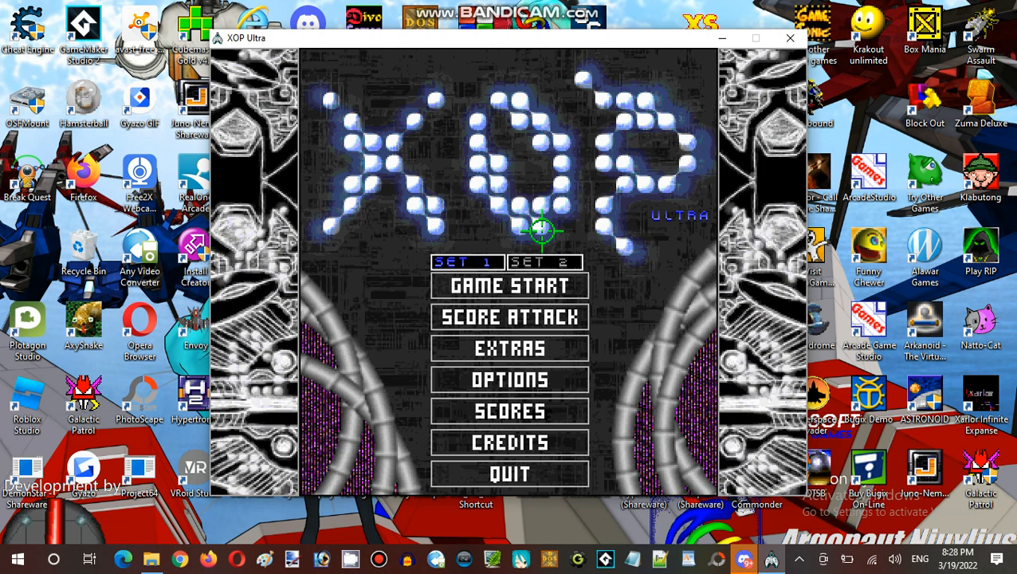
pyautogui.moveTo(526, 378)
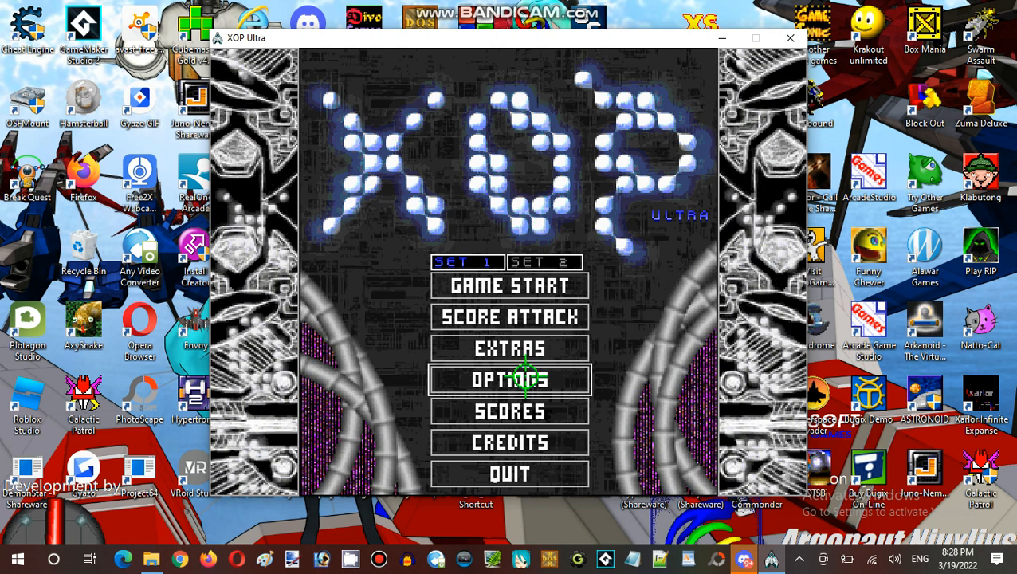
# In Options, cycle Game Mode through Absorb and Death back toward Massacre.
pyautogui.click(509, 379)
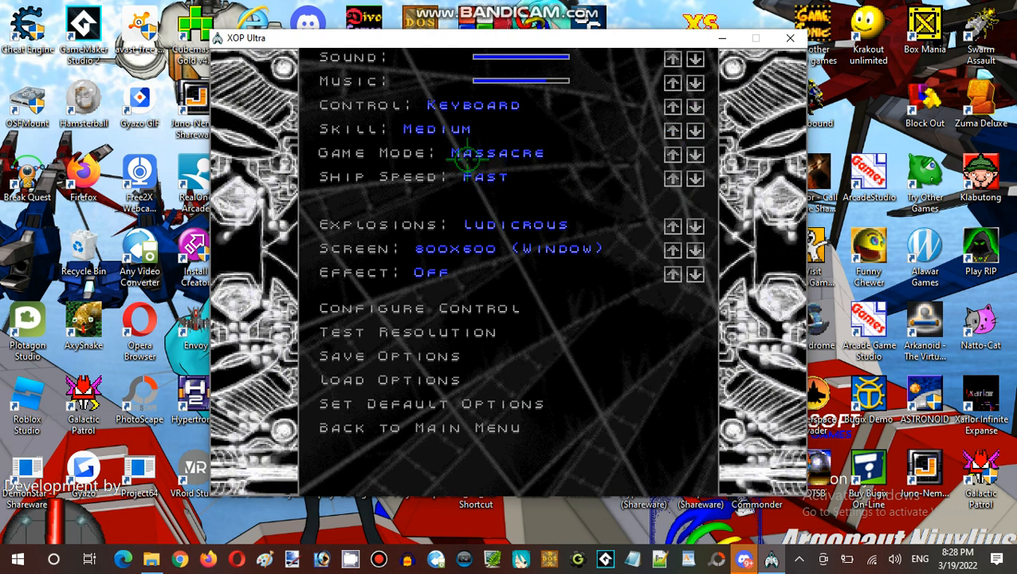
pyautogui.click(672, 155)
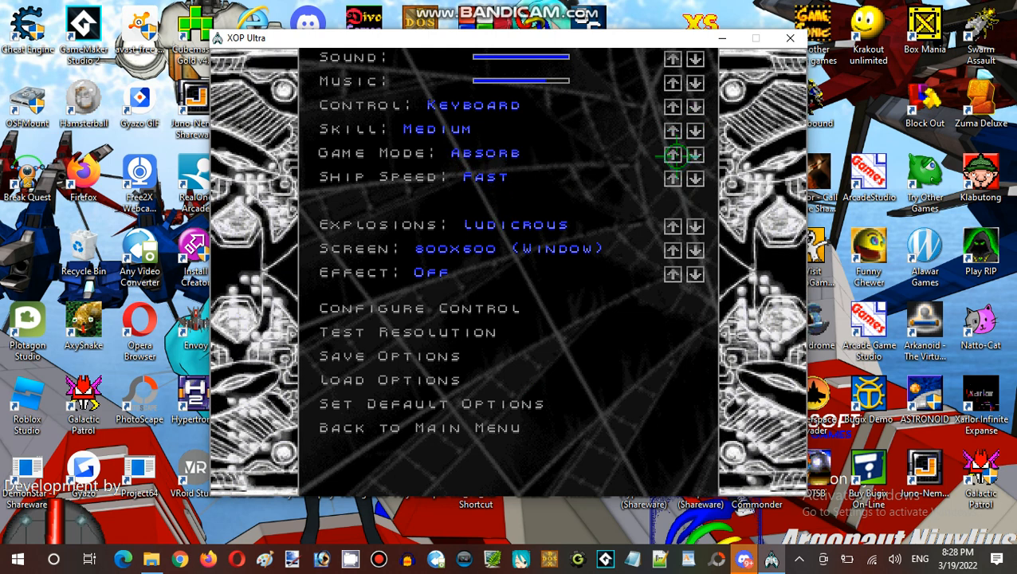
pyautogui.click(694, 155)
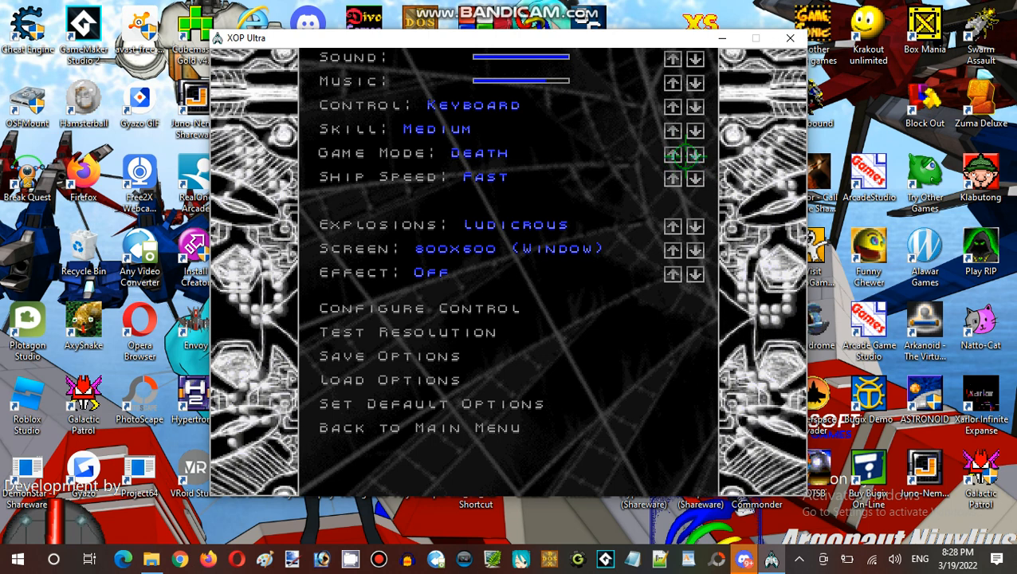
pyautogui.click(673, 153)
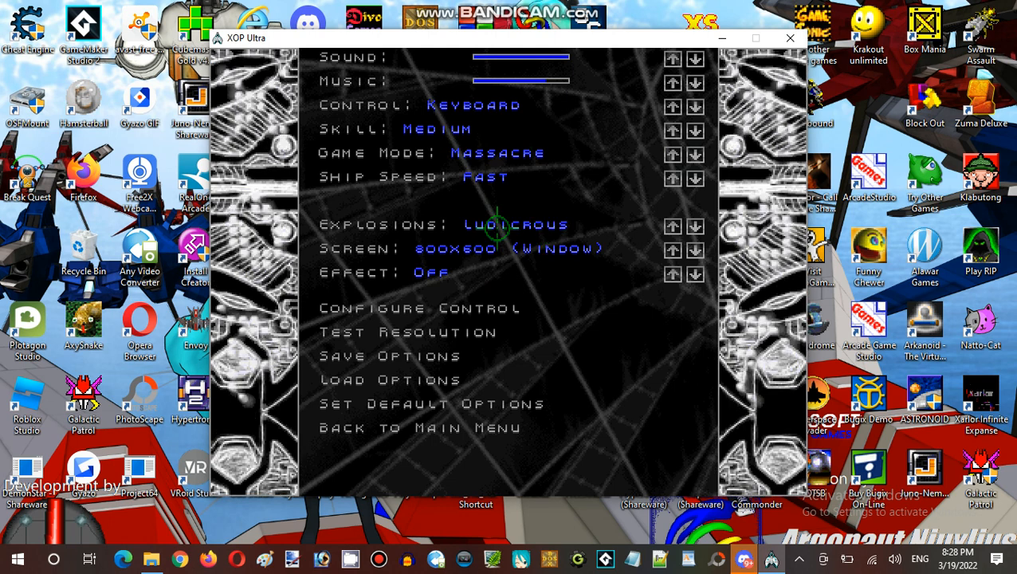
# Cycle Explosions from Ludicrous to Normal, then view Extras and return to the main menu.
pyautogui.click(671, 225)
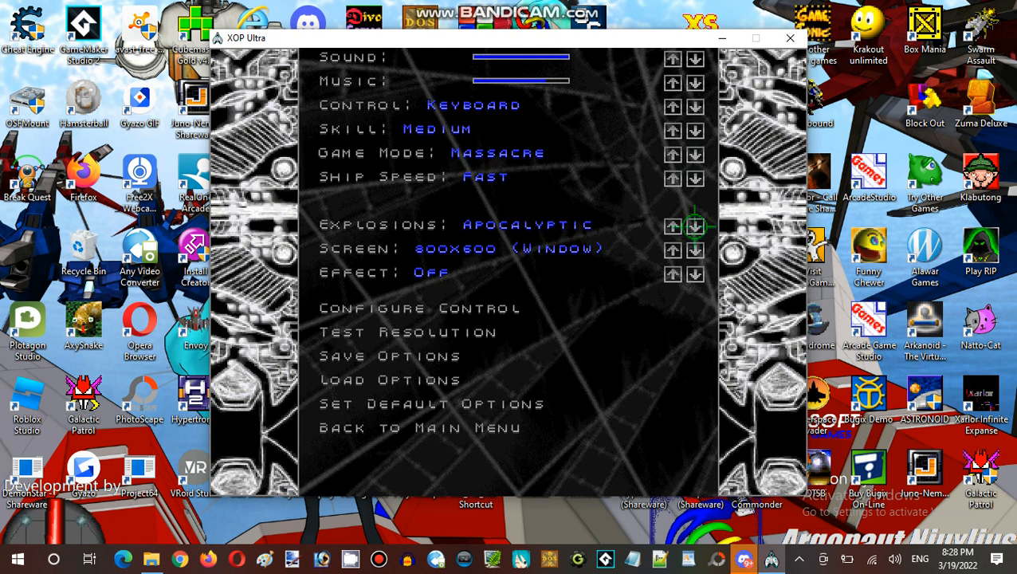
pyautogui.click(695, 227)
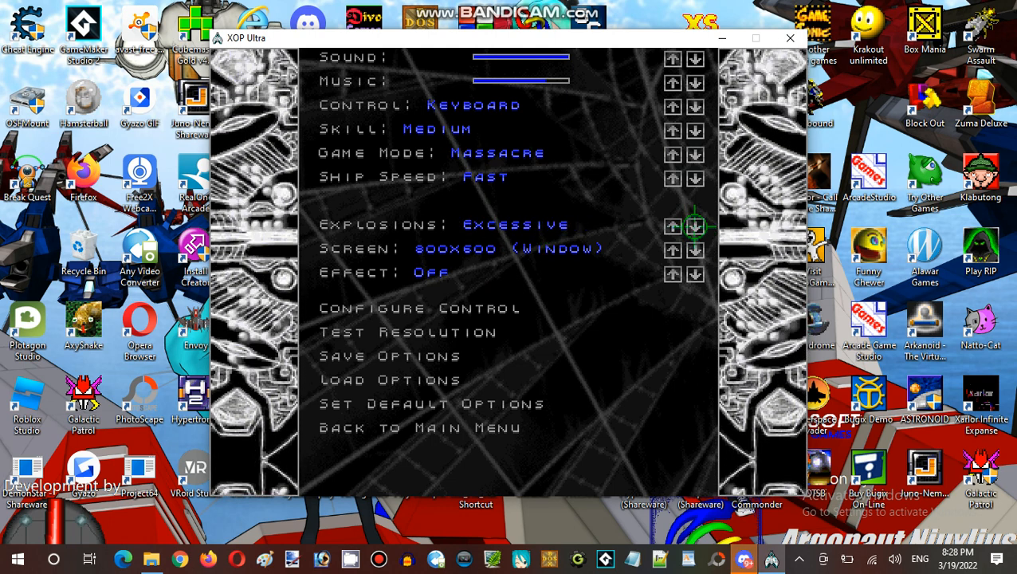
pyautogui.click(694, 226)
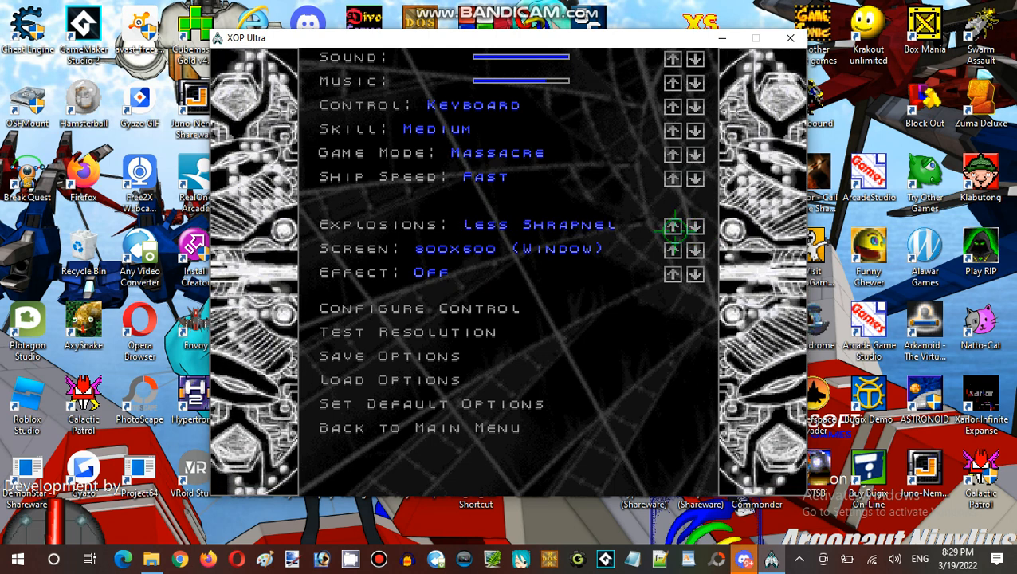
pyautogui.click(673, 226)
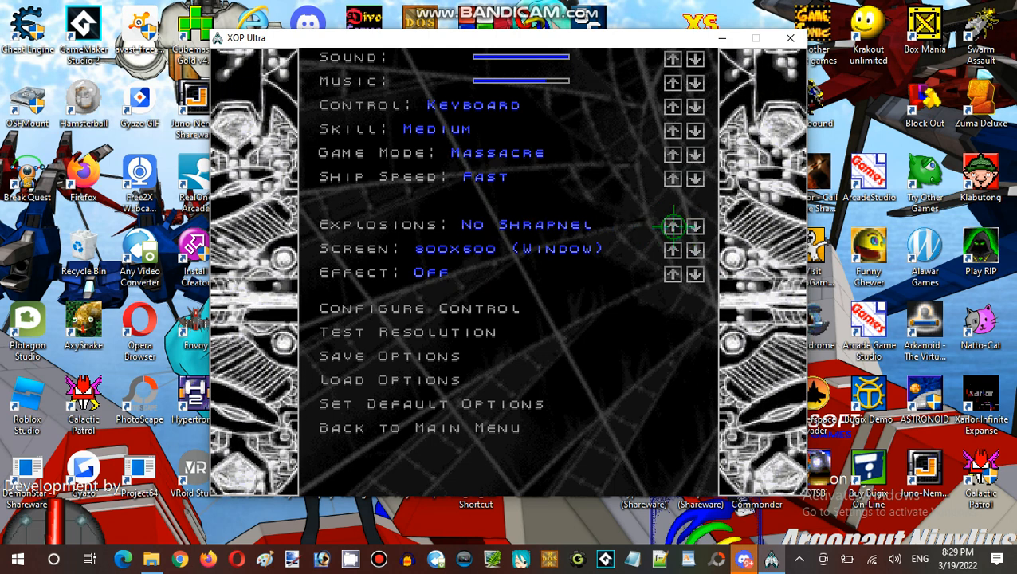
pyautogui.click(674, 227)
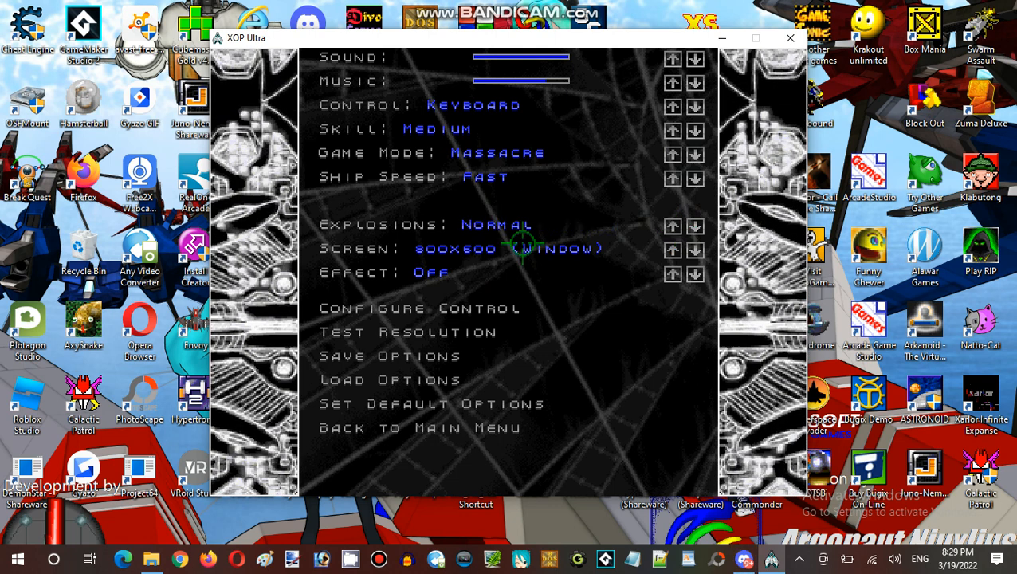
pyautogui.moveTo(395, 356)
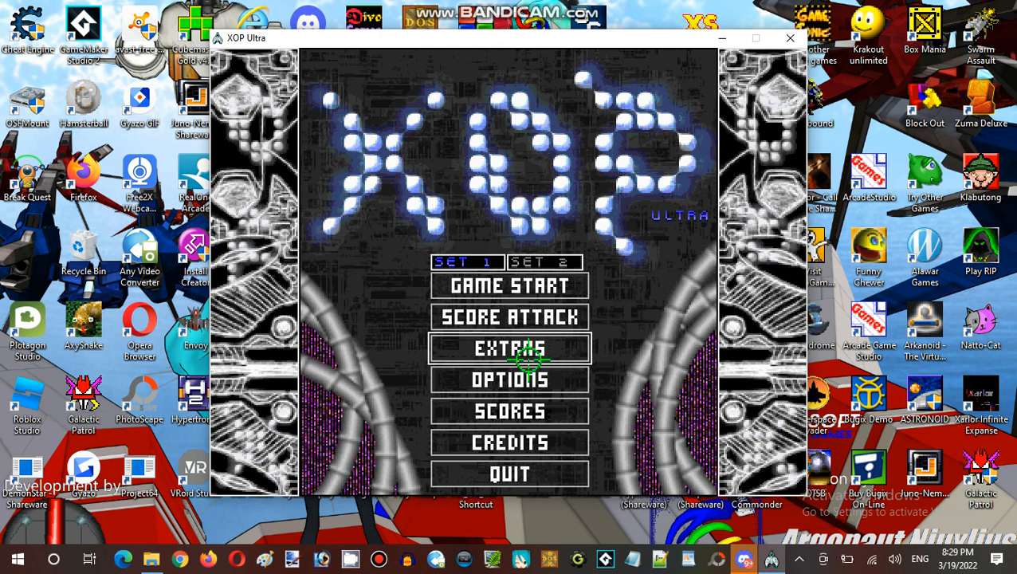
pyautogui.click(508, 349)
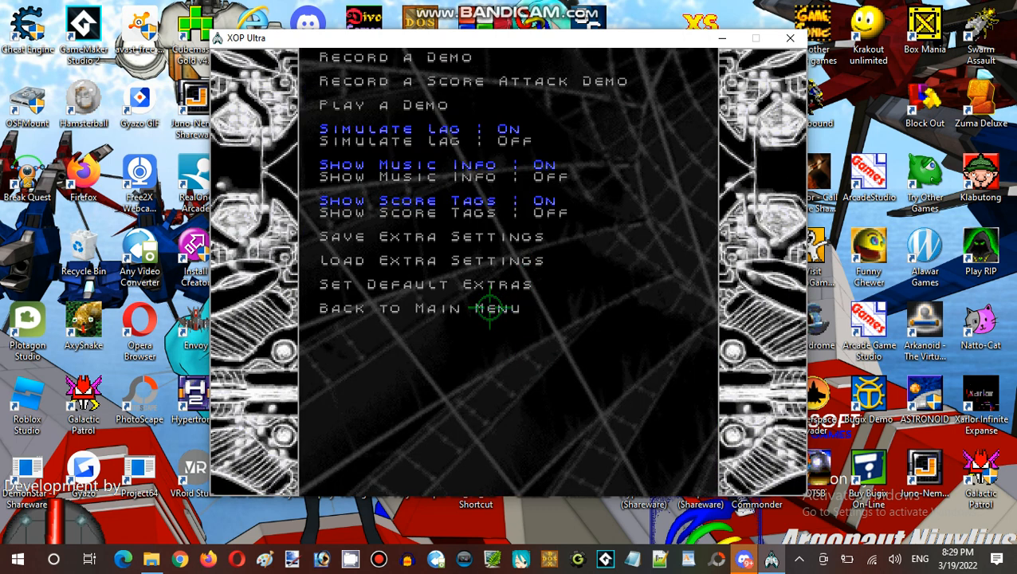
pyautogui.click(417, 308)
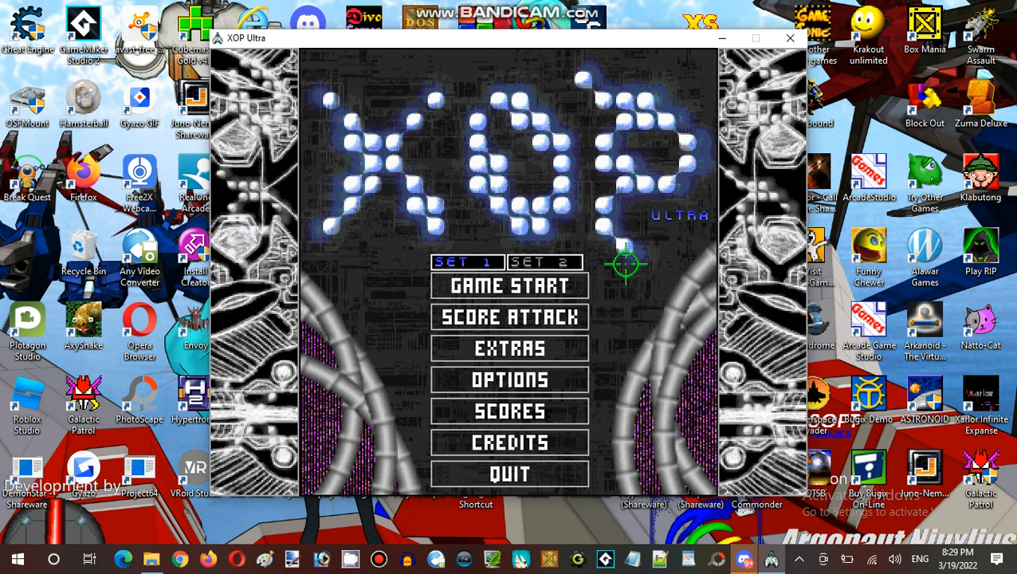
pyautogui.moveTo(473, 219)
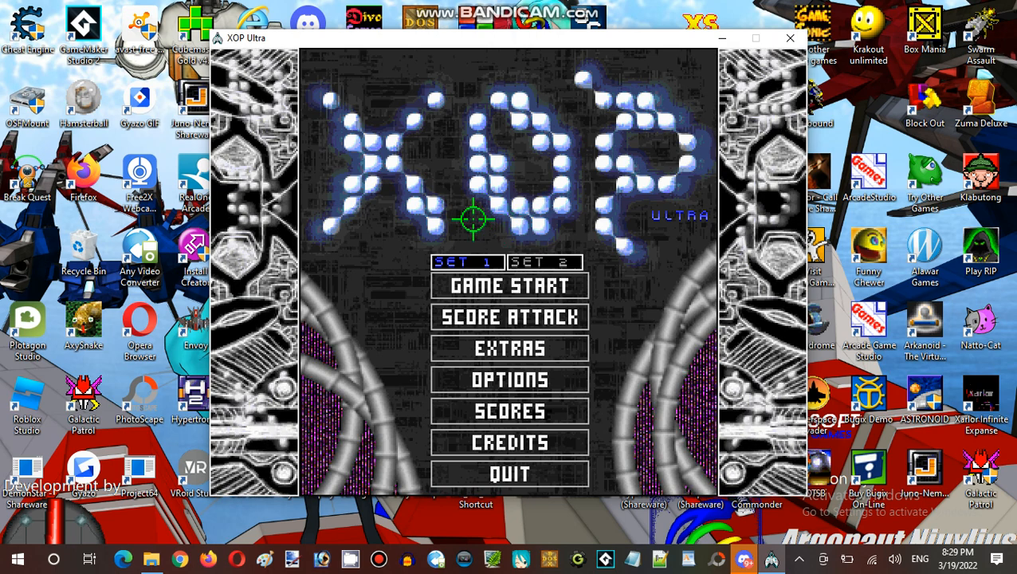